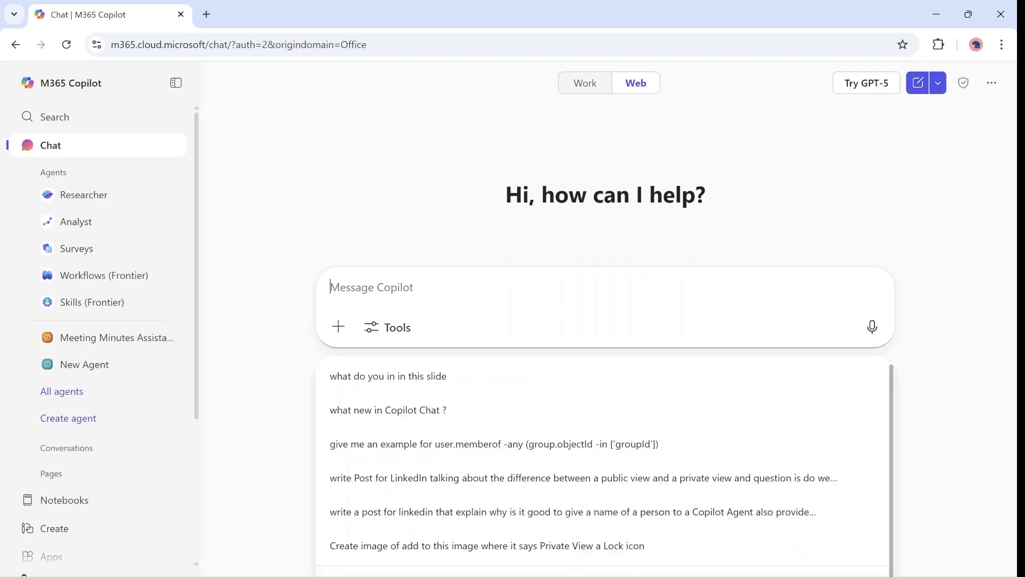
# Ask Copilot what's new in Copilot Chat, review the October 2025 summary and reply 'y' to the image offer.
pyautogui.click(388, 410)
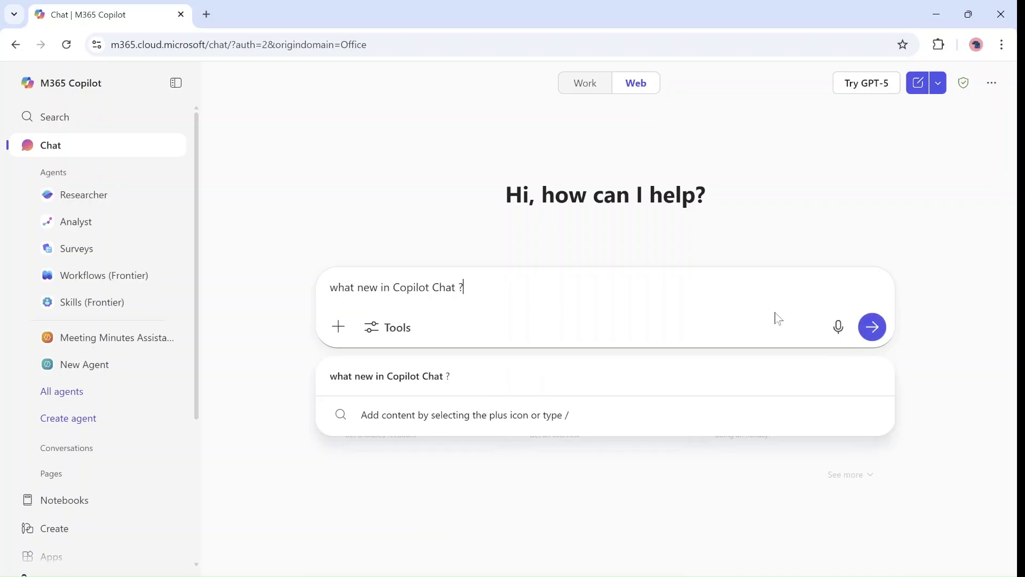
pyautogui.click(871, 327)
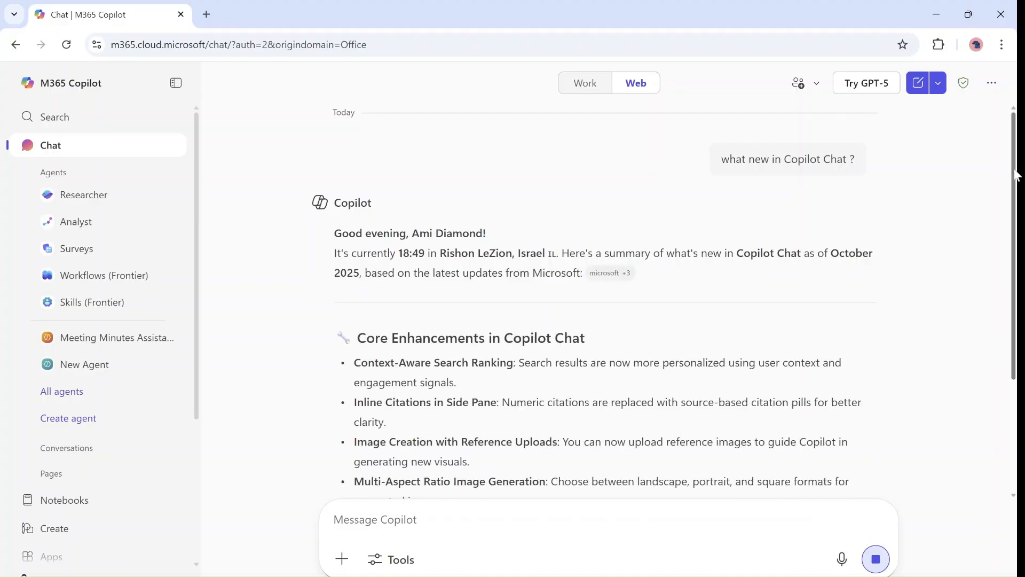
pyautogui.scroll(-3)
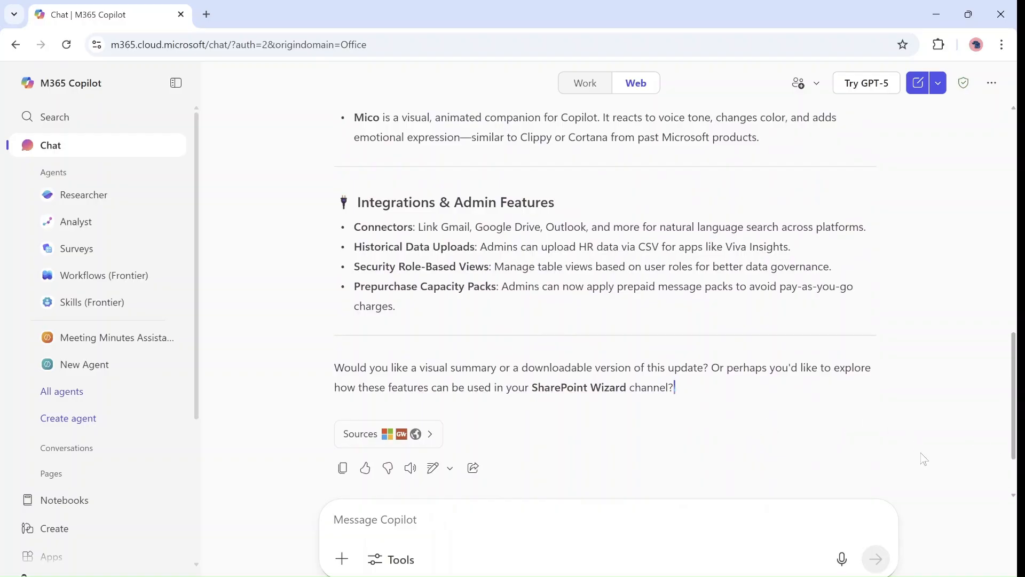
pyautogui.write('y')
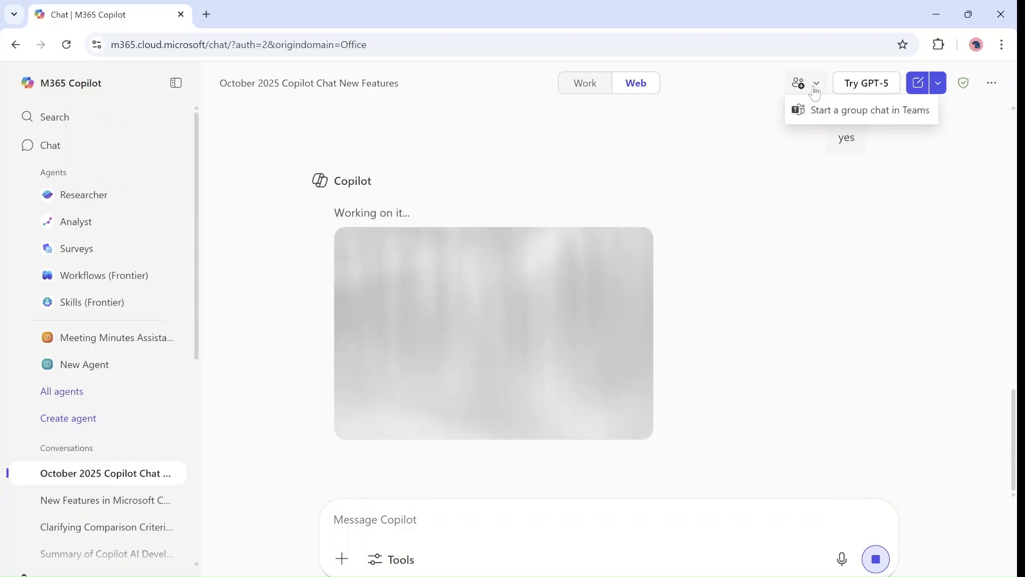
pyautogui.moveTo(971, 367)
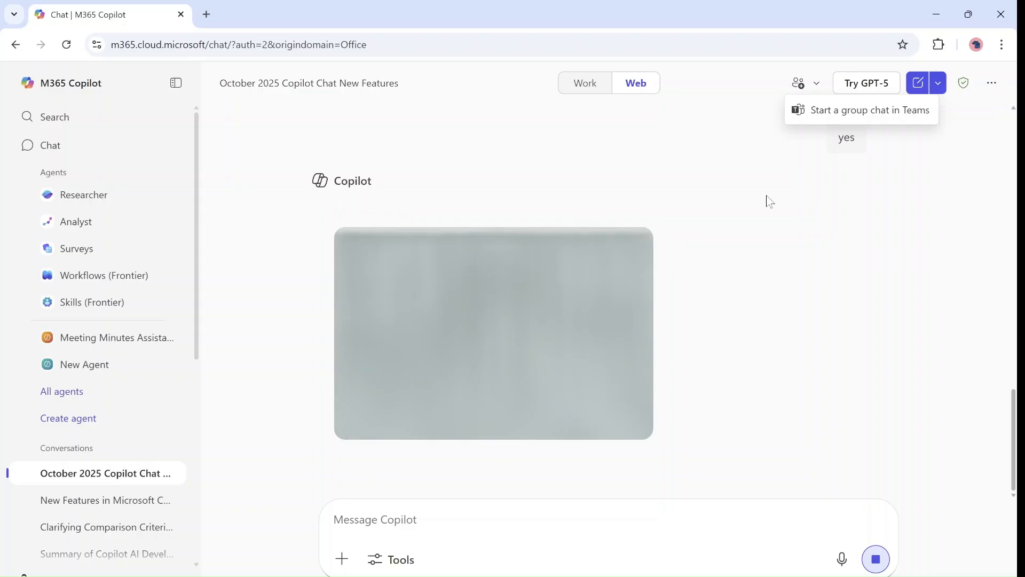
# Start a Teams group chat from the conversation, add two colleagues and create it with the last 4 messages.
pyautogui.click(869, 110)
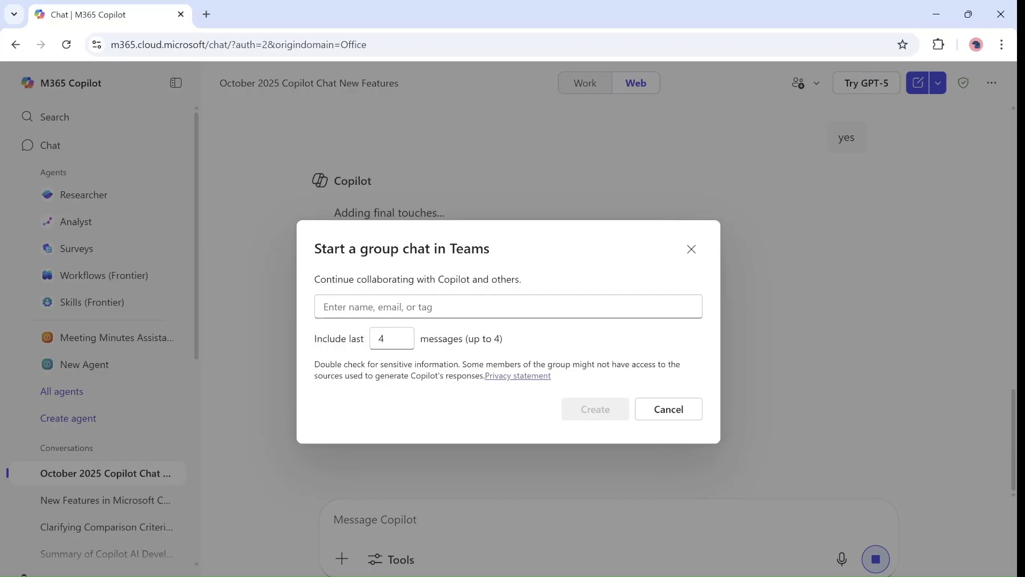
pyautogui.moveTo(528, 343)
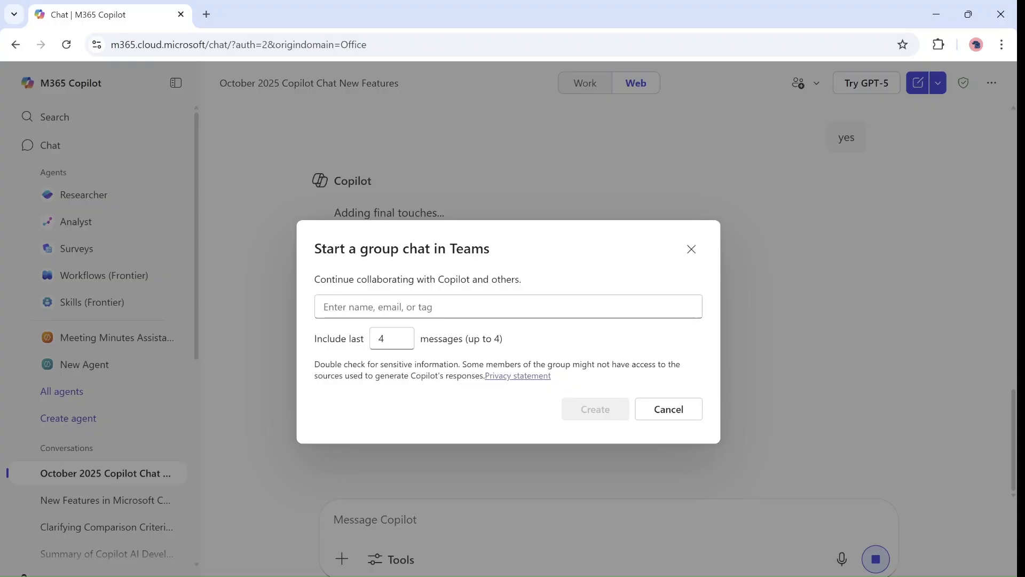
pyautogui.write('a')
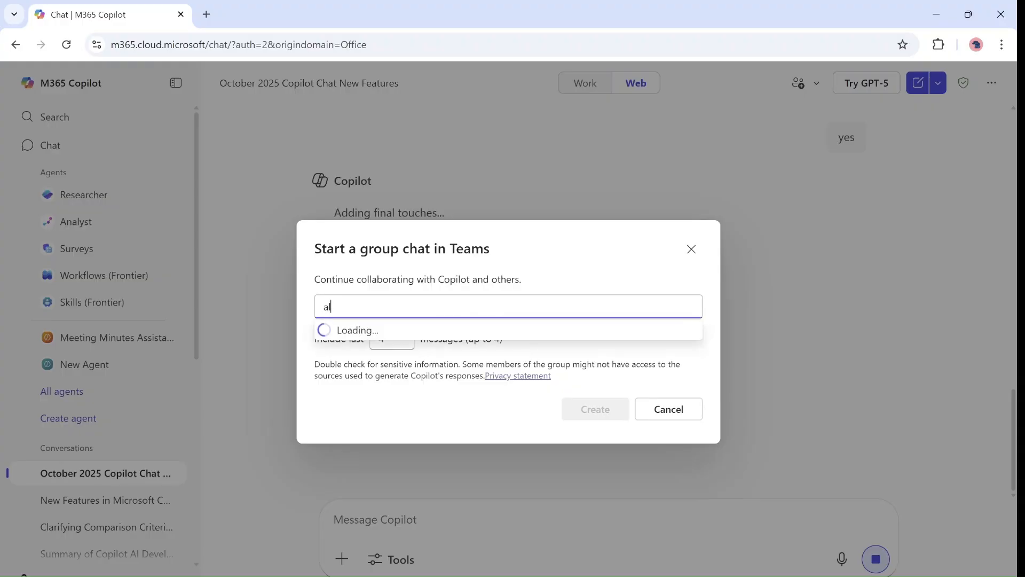
pyautogui.click(356, 330)
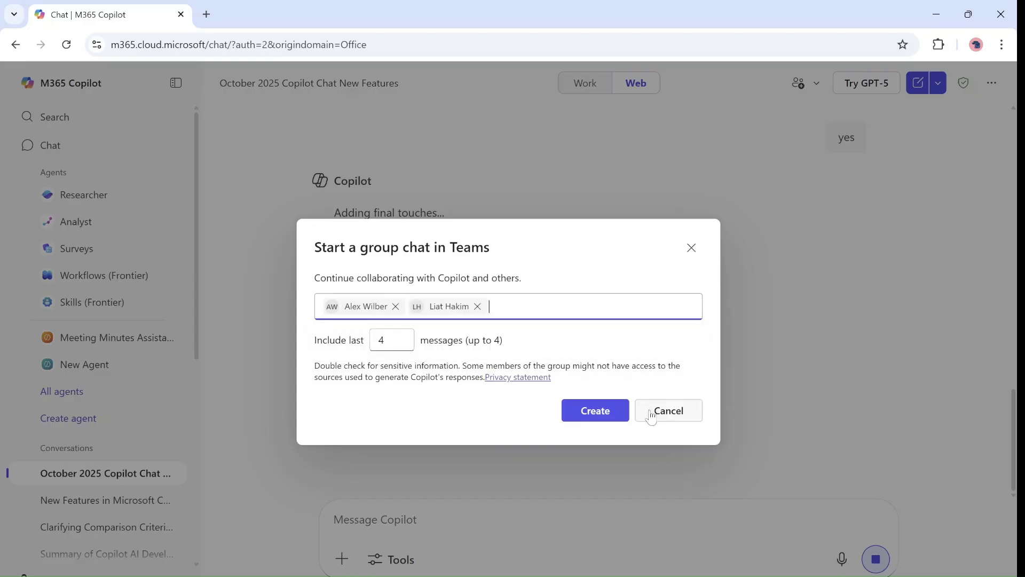
pyautogui.click(596, 410)
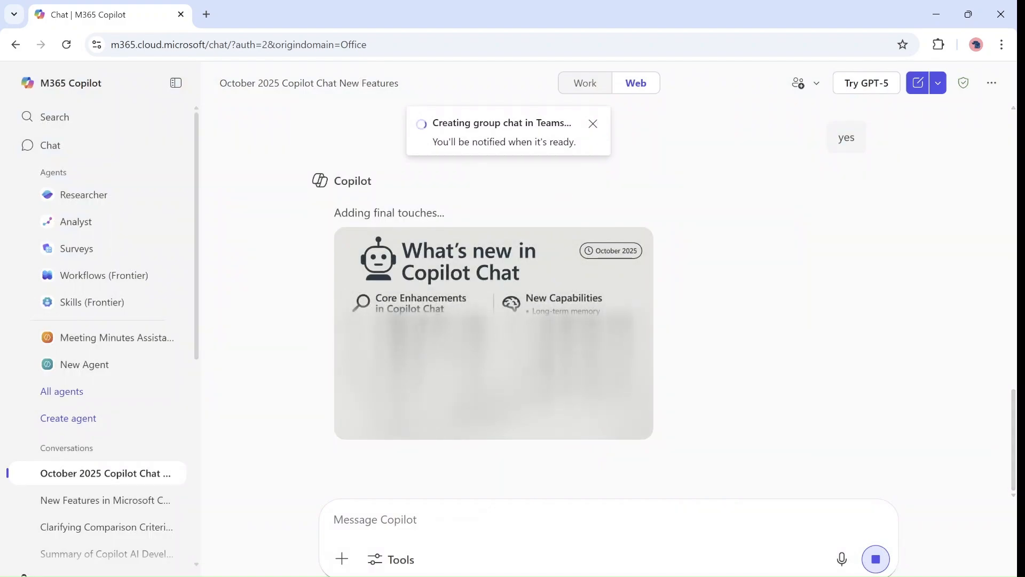
pyautogui.moveTo(563, 168)
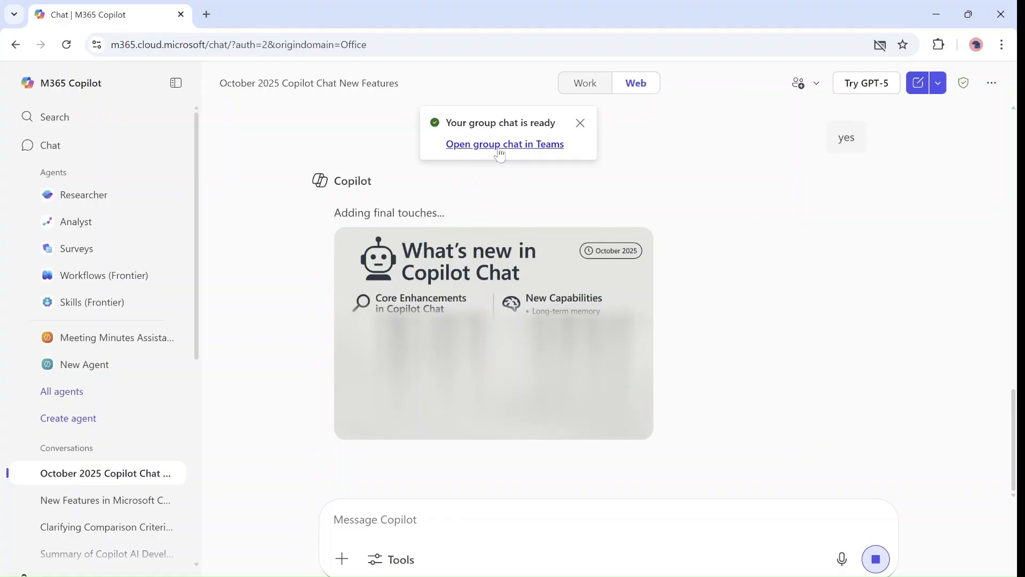
# Open the newly created group chat in Teams from the ready toast.
pyautogui.click(504, 144)
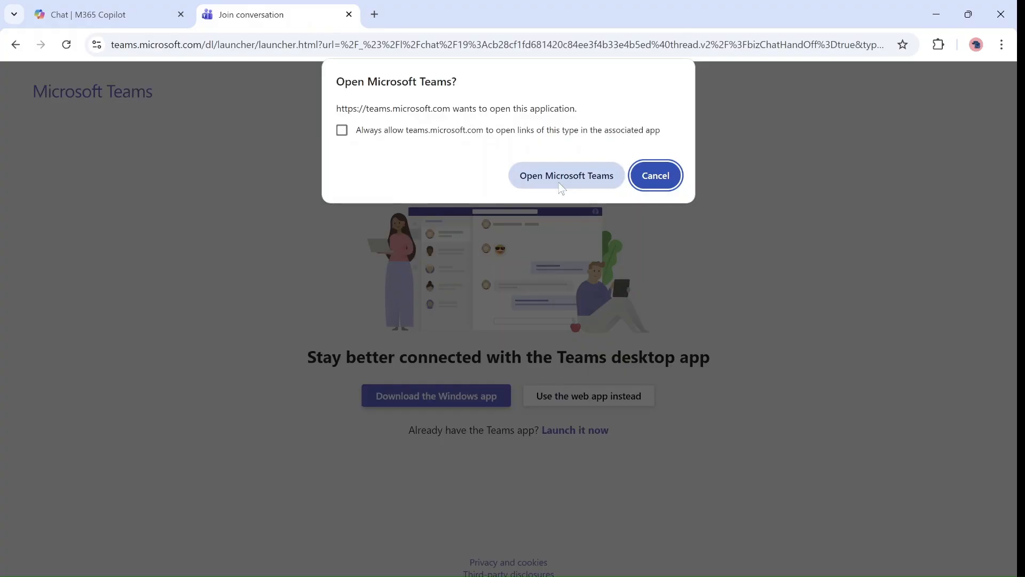
# Launch Teams, view the handed-off what's-new conversation full screen and check the participant list.
pyautogui.click(656, 175)
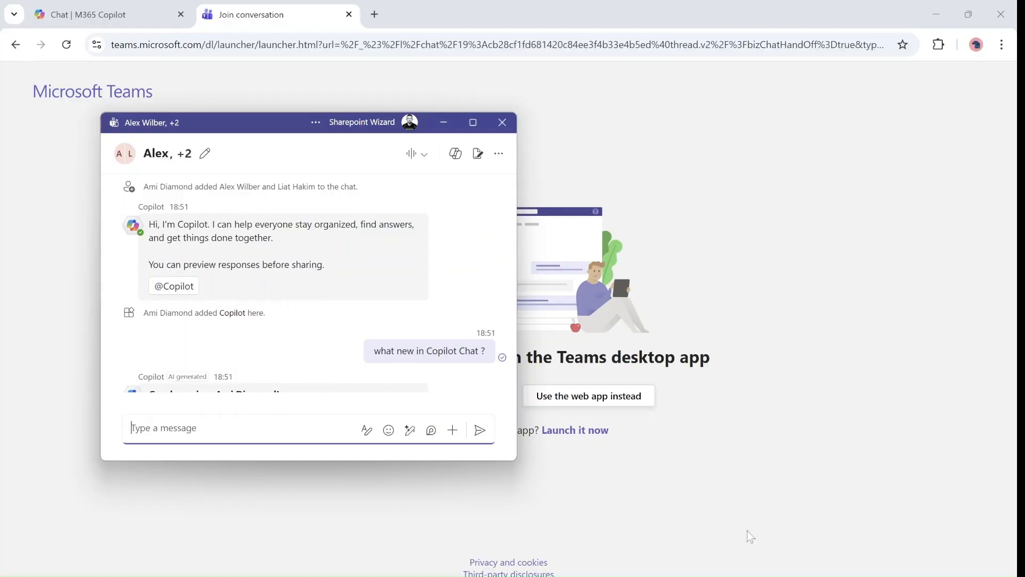
pyautogui.click(472, 121)
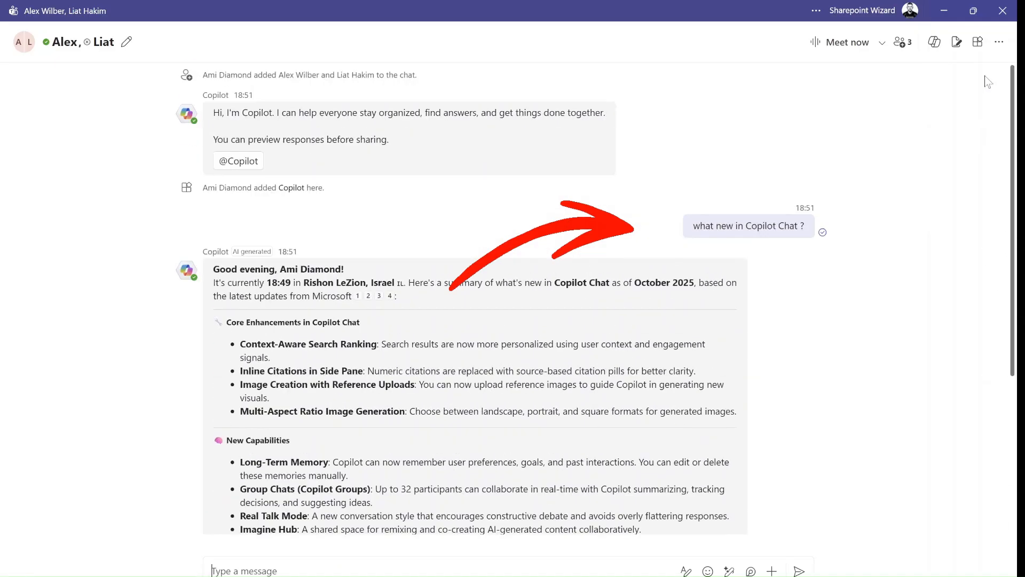
pyautogui.moveTo(748, 226)
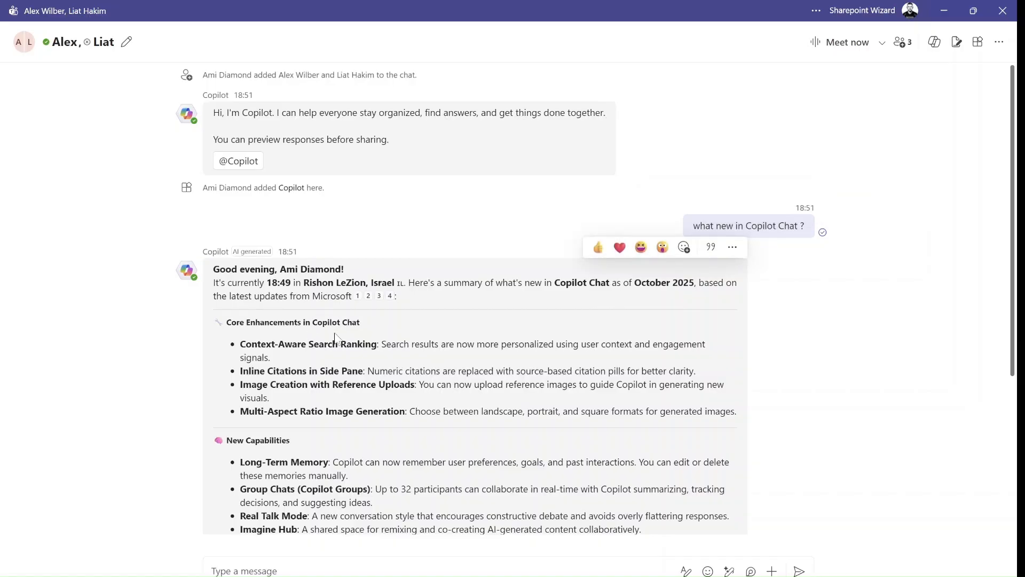
pyautogui.moveTo(1018, 261)
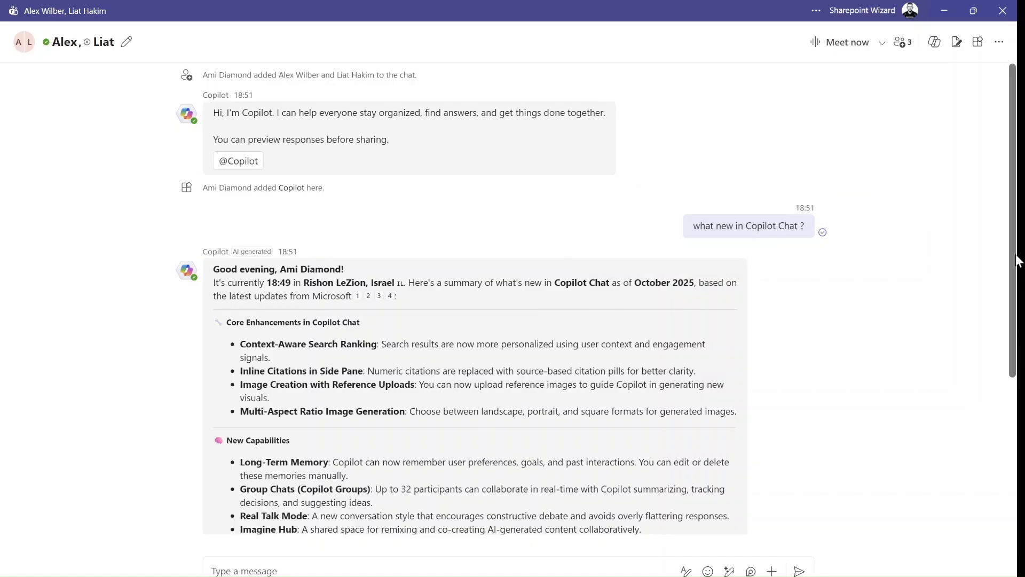
pyautogui.scroll(-3)
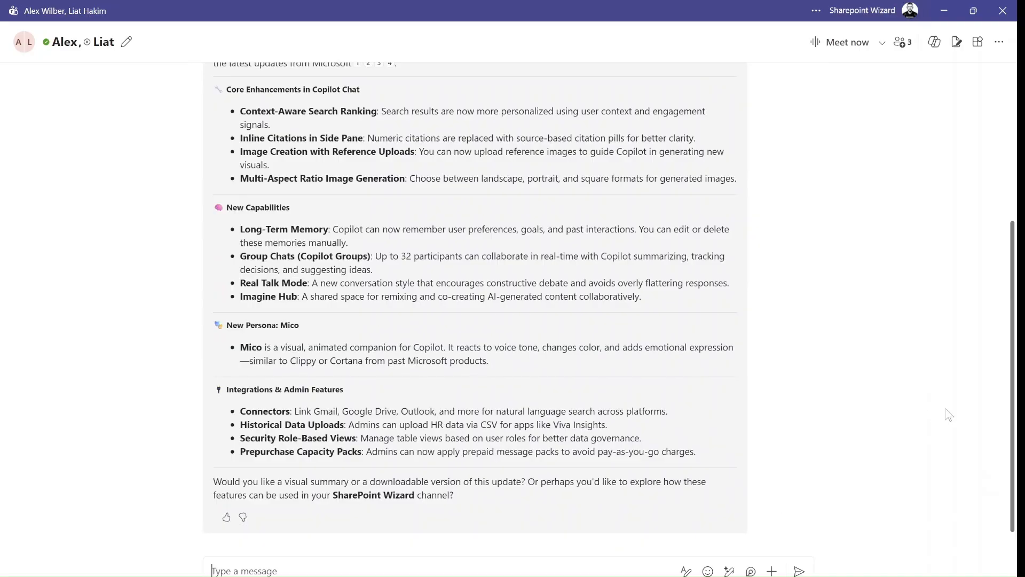
pyautogui.click(903, 42)
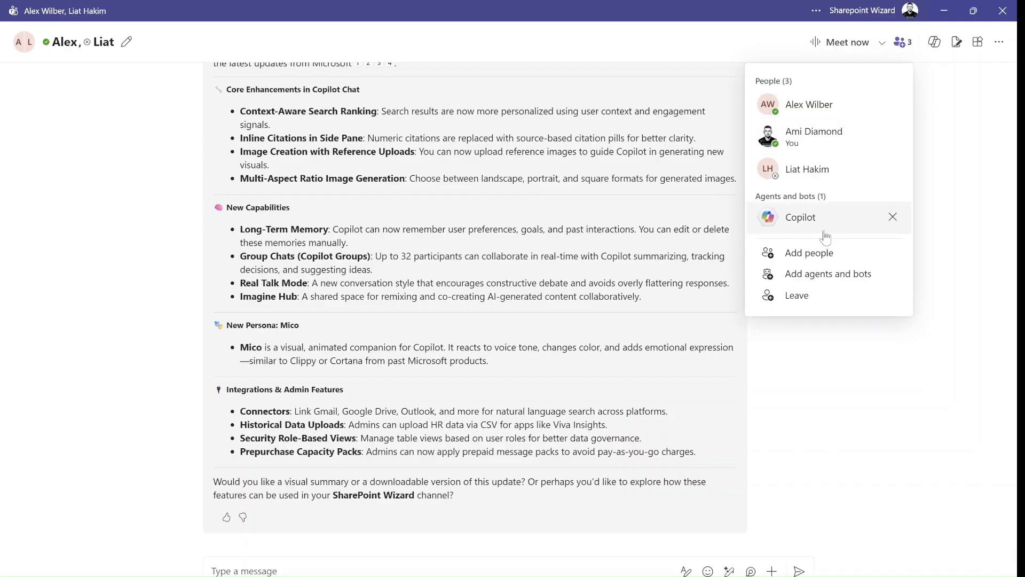
pyautogui.moveTo(803, 228)
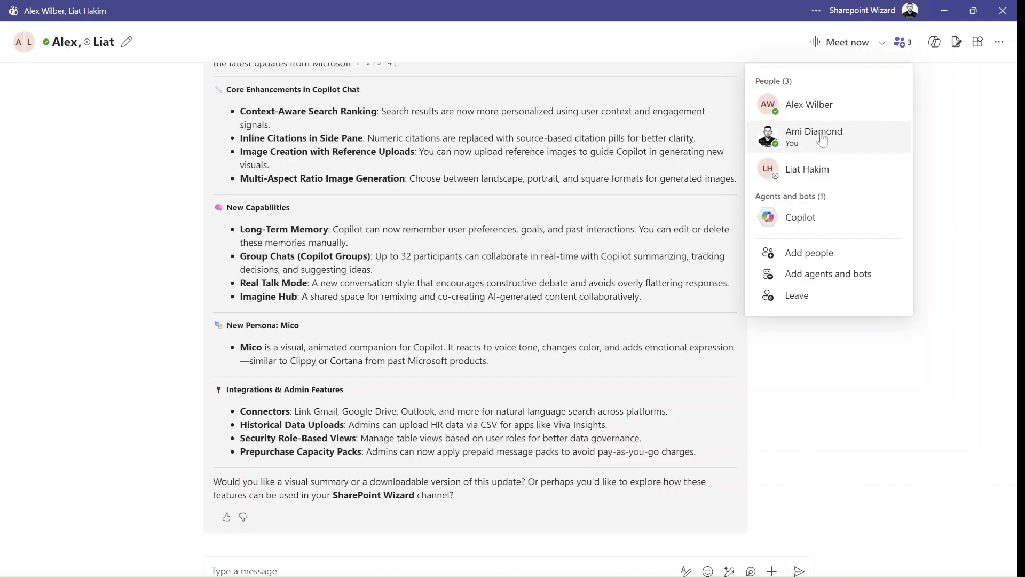
pyautogui.moveTo(809, 178)
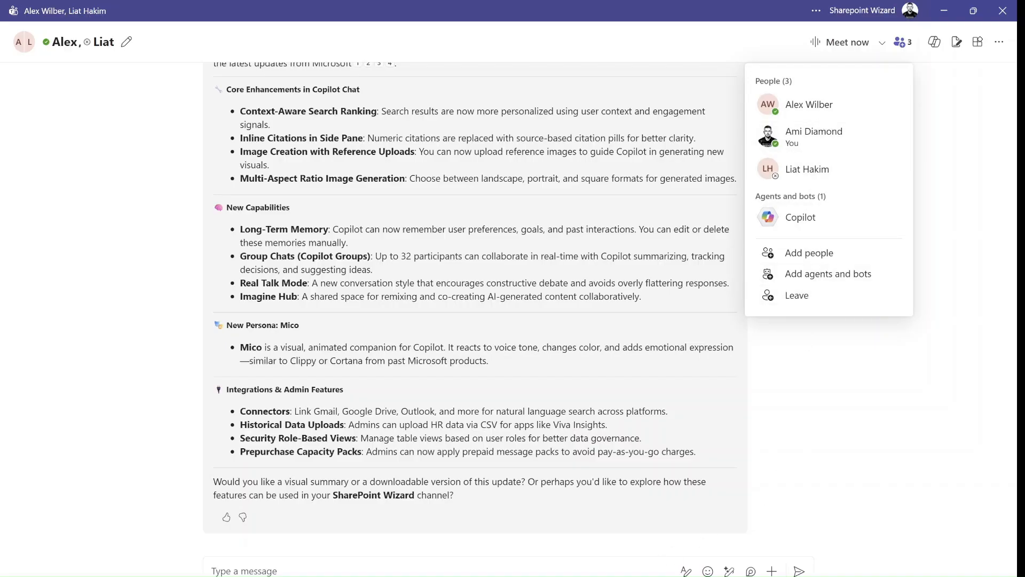
pyautogui.click(903, 42)
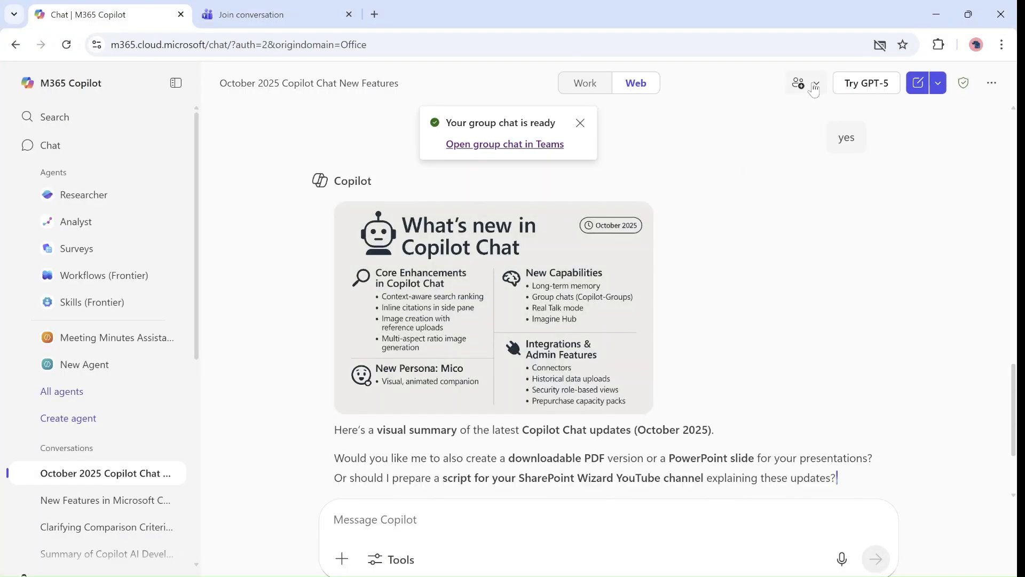
# Open the Researcher's Copilot vs Glaude comparison conversation with its group-chat option, then switch to Analyst.
pyautogui.click(816, 83)
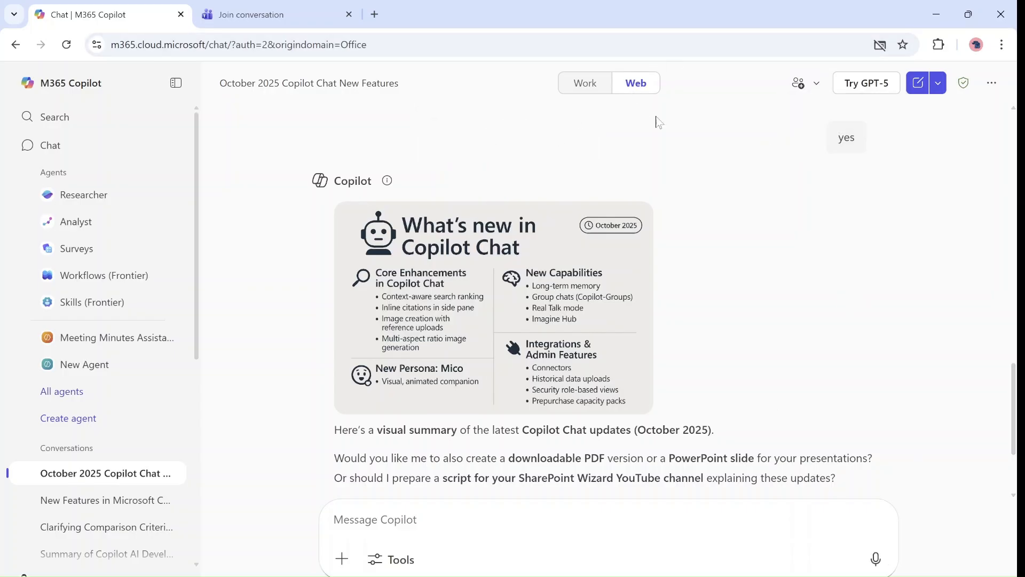
pyautogui.moveTo(107, 192)
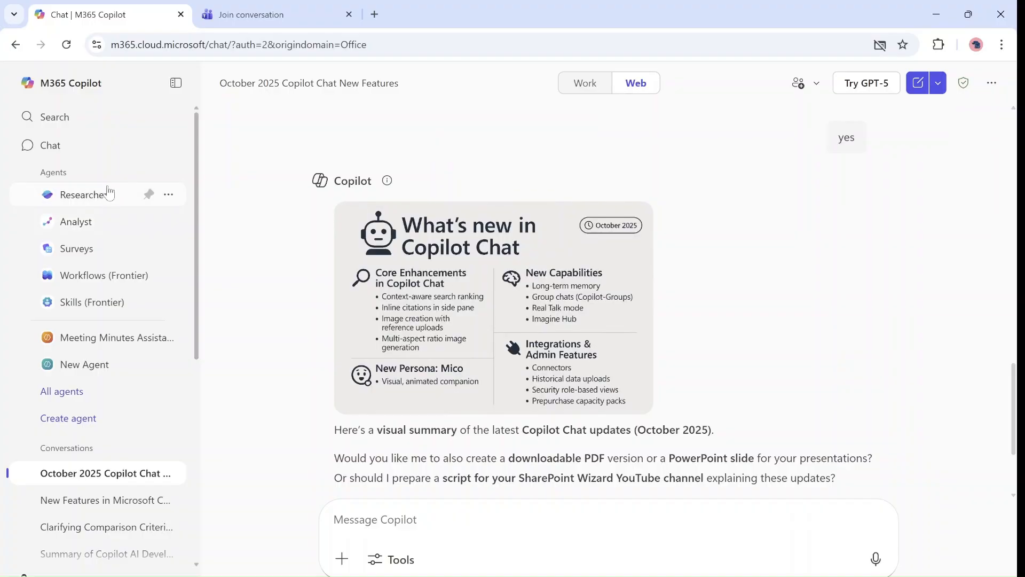
pyautogui.click(83, 195)
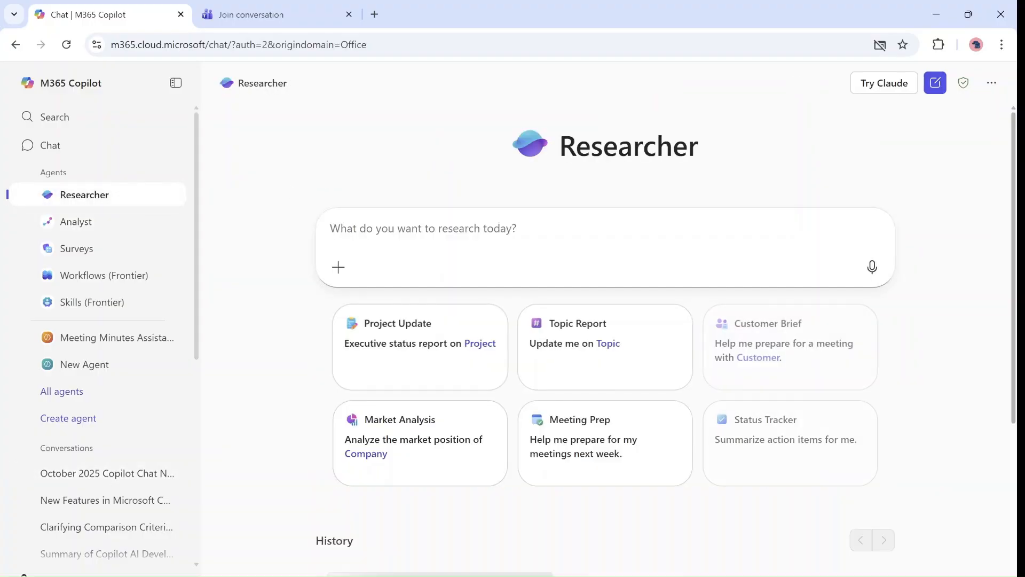
pyautogui.moveTo(985, 188)
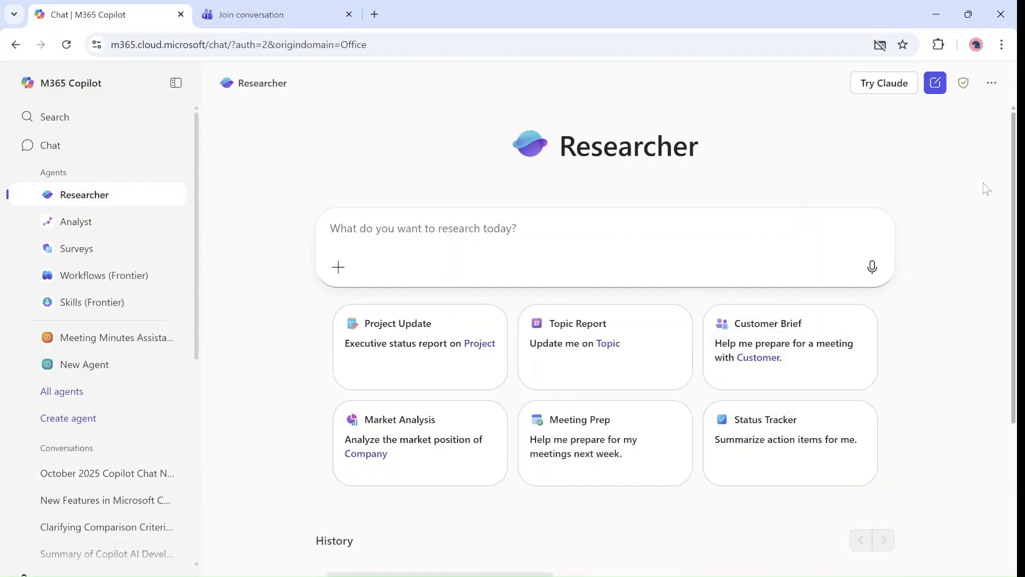
pyautogui.scroll(-3)
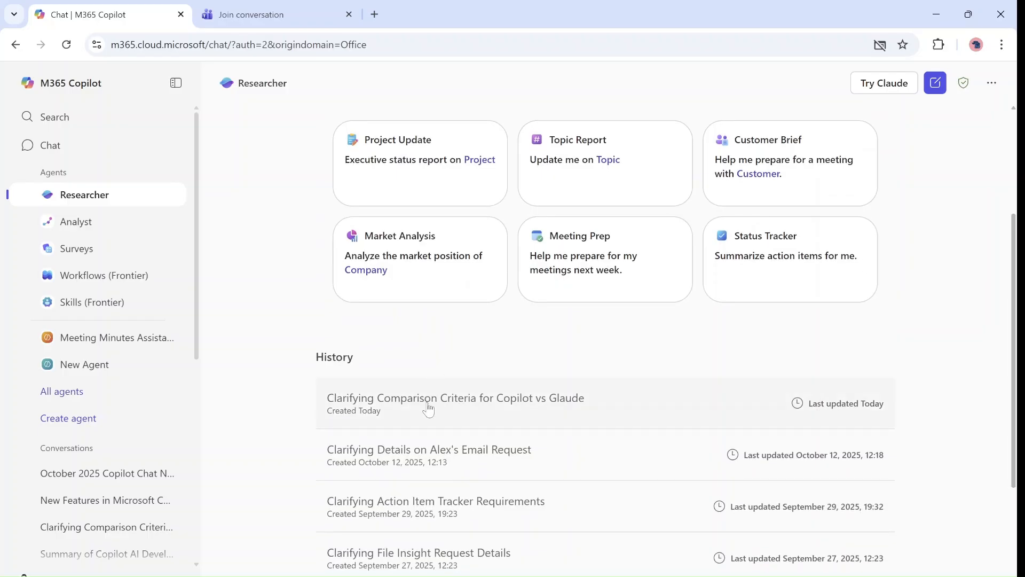
pyautogui.click(428, 398)
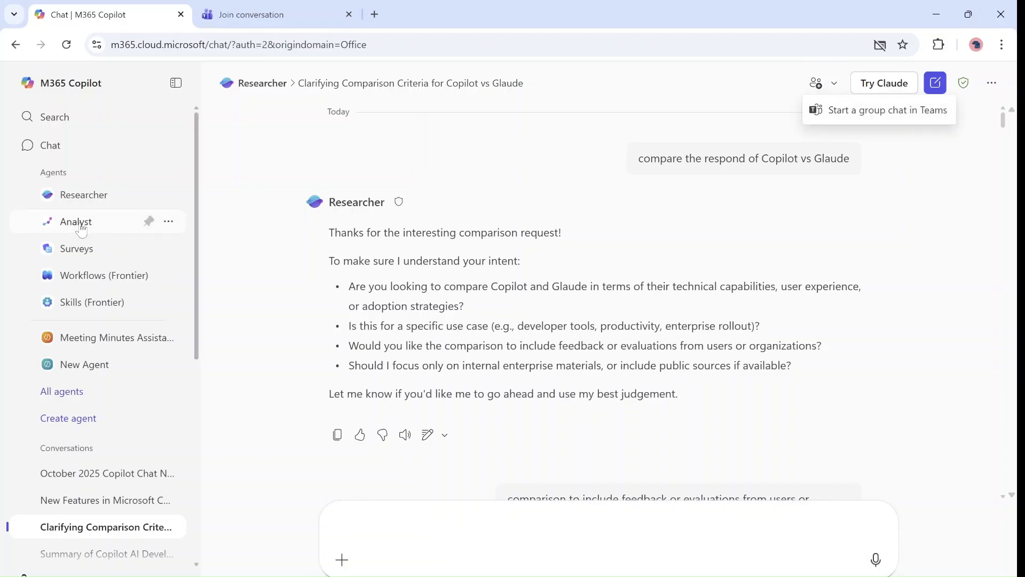
pyautogui.click(76, 222)
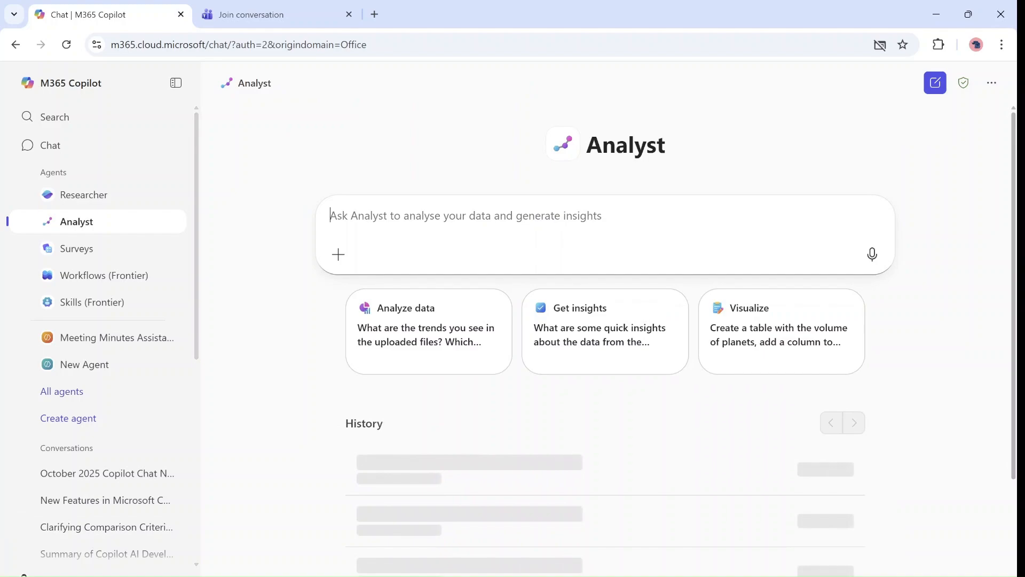
pyautogui.moveTo(467, 480)
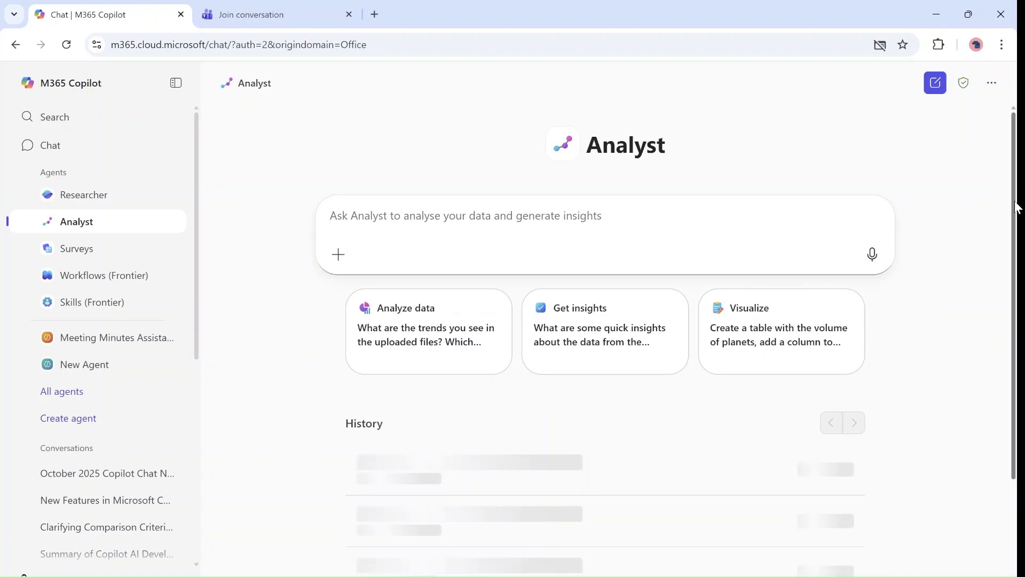
# Browse the Analyst history, then open the New Features in Microsoft Copilot Chat 2025 conversation.
pyautogui.scroll(-3)
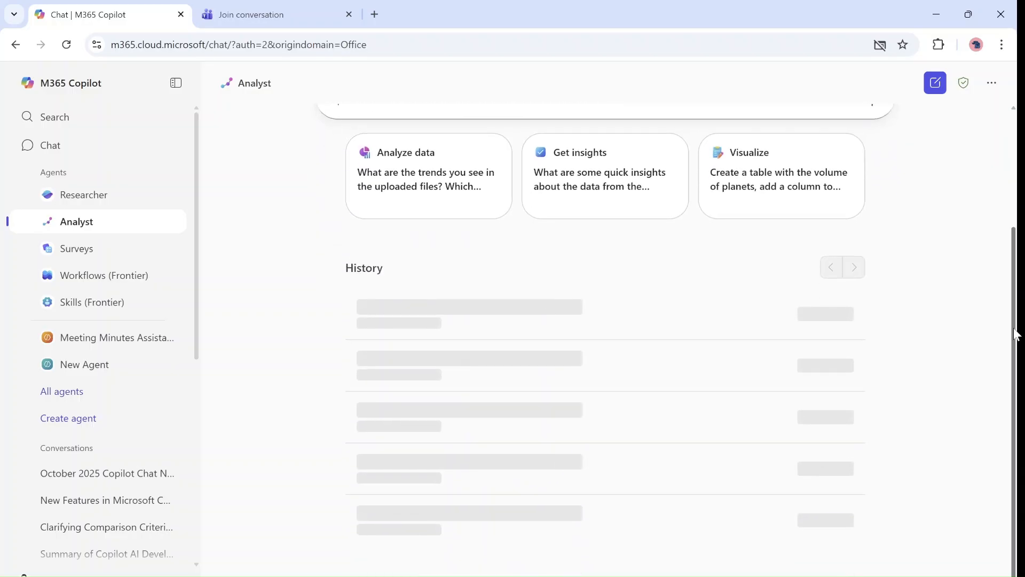
pyautogui.moveTo(839, 463)
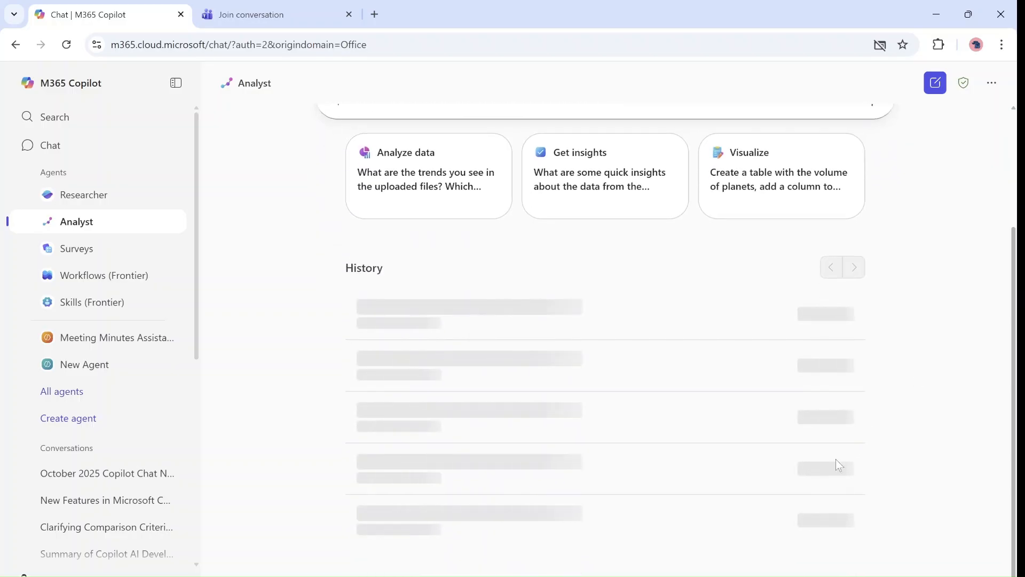
pyautogui.moveTo(854, 487)
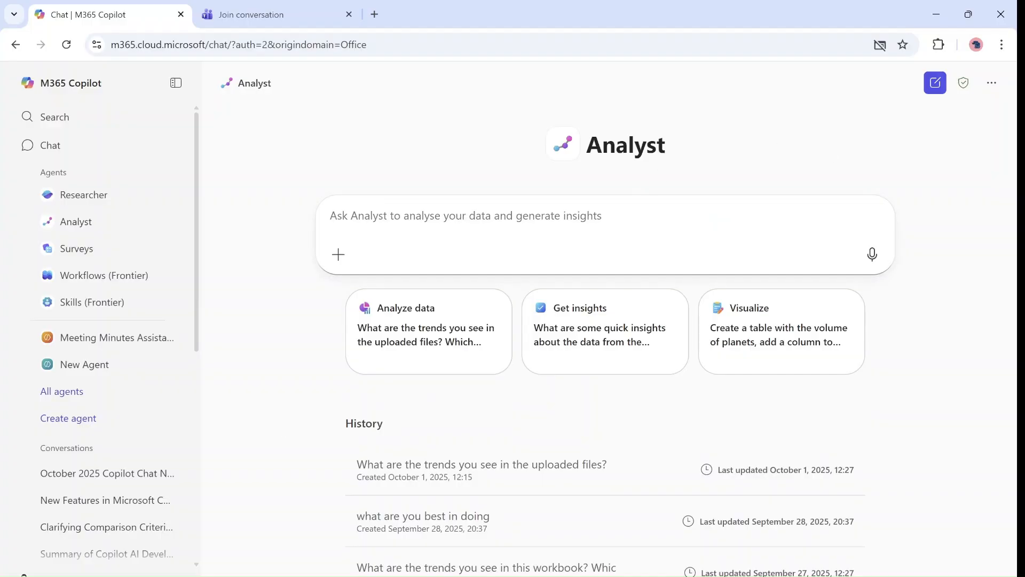
pyautogui.moveTo(620, 208)
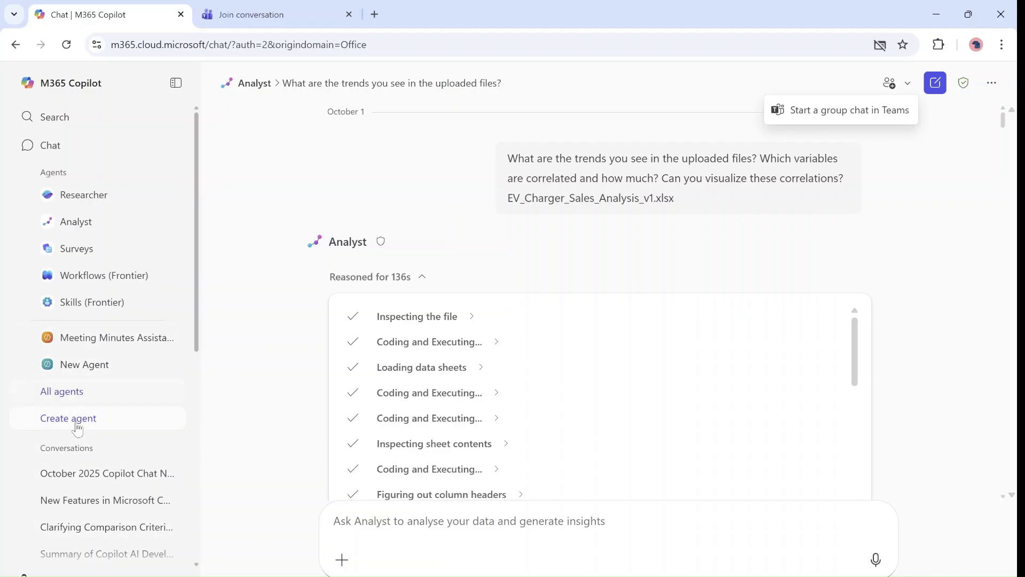
pyautogui.click(96, 473)
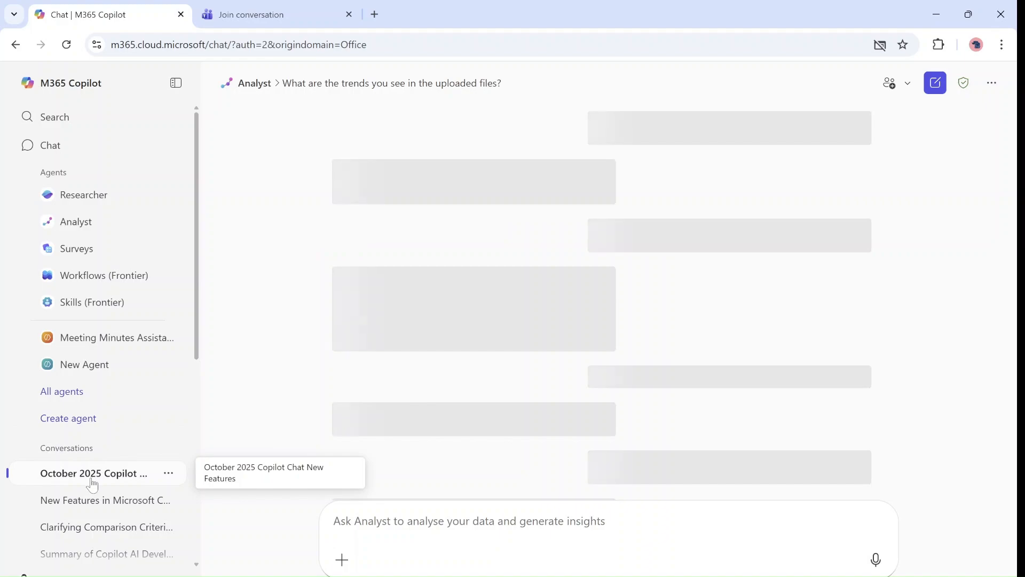
pyautogui.click(95, 473)
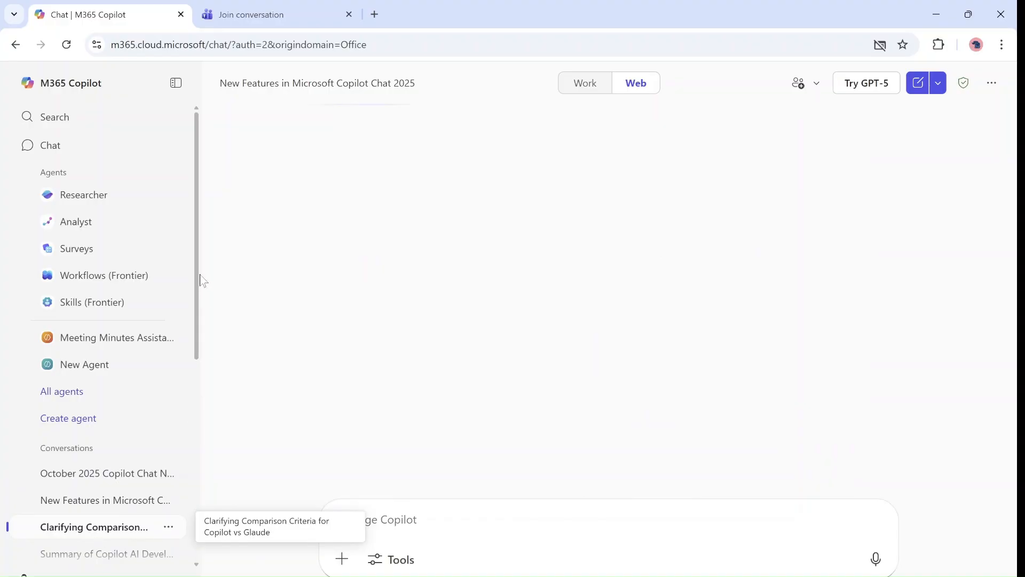
# Open the No Decisions Made in Conversation Summary chat and begin a Teams group chat from it.
pyautogui.click(94, 527)
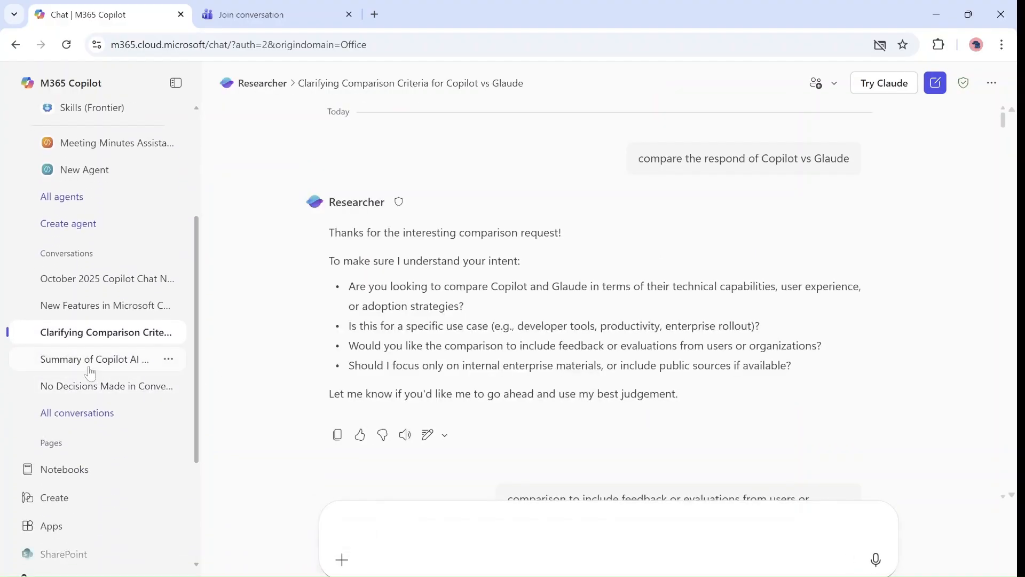
pyautogui.click(105, 385)
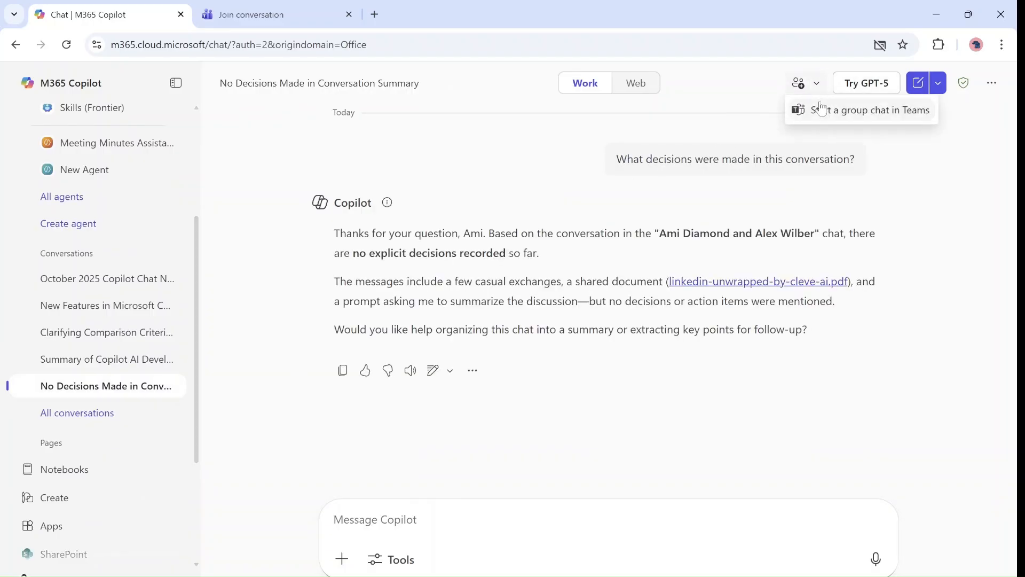
pyautogui.click(861, 110)
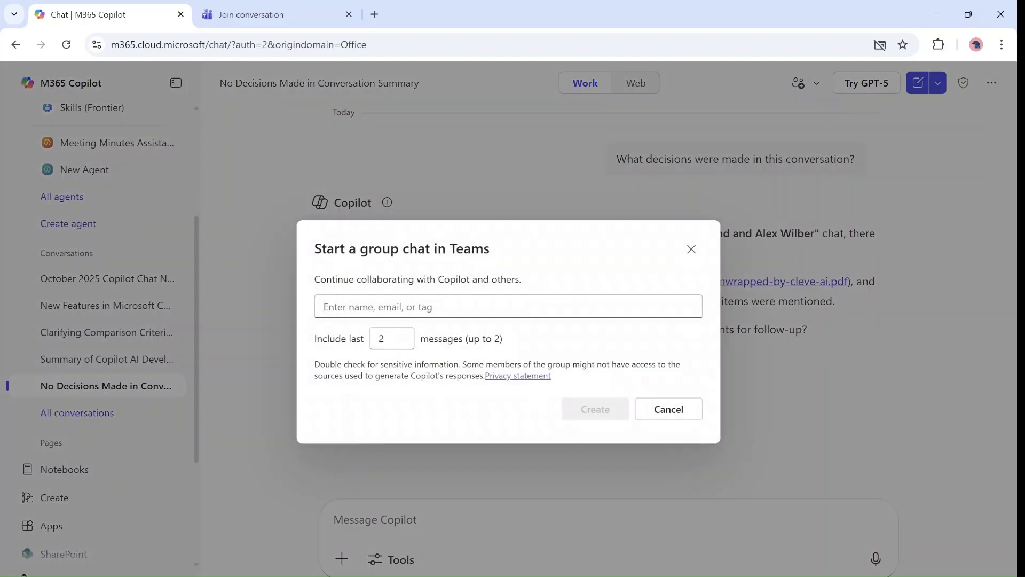
# Enter an outside hotmail.com address, find no matches, and cancel the group chat.
pyautogui.write('#')
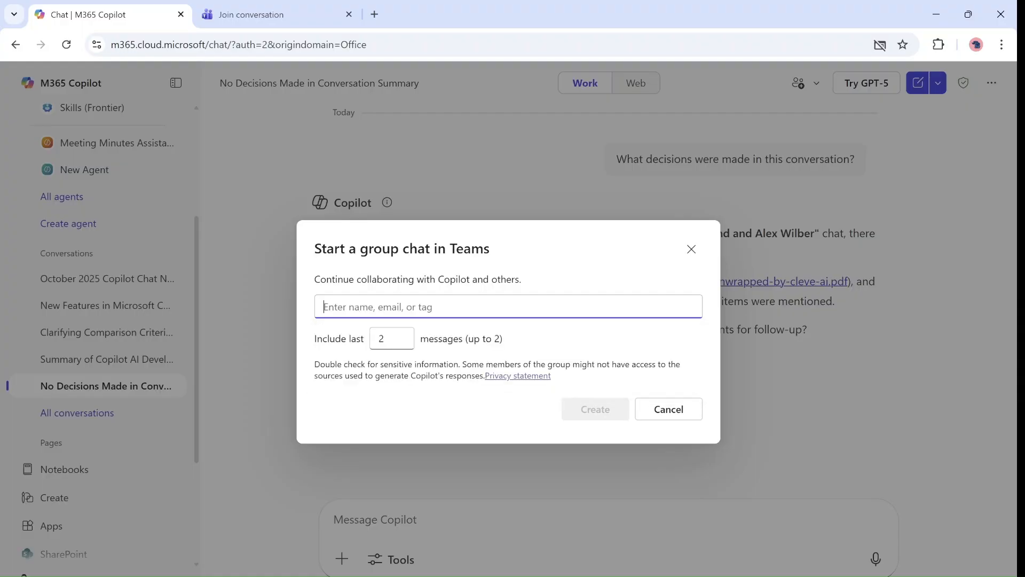
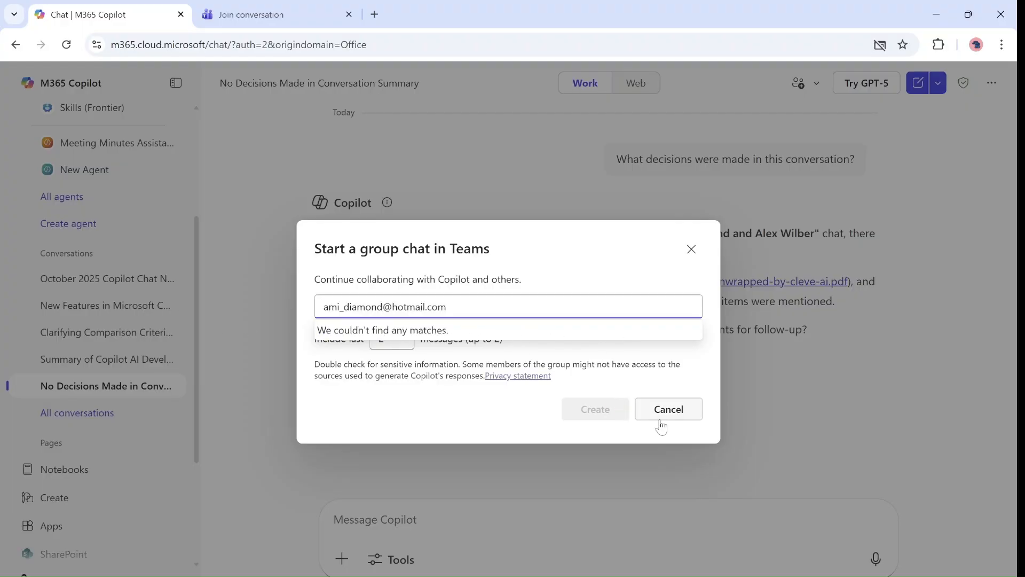
pyautogui.click(669, 409)
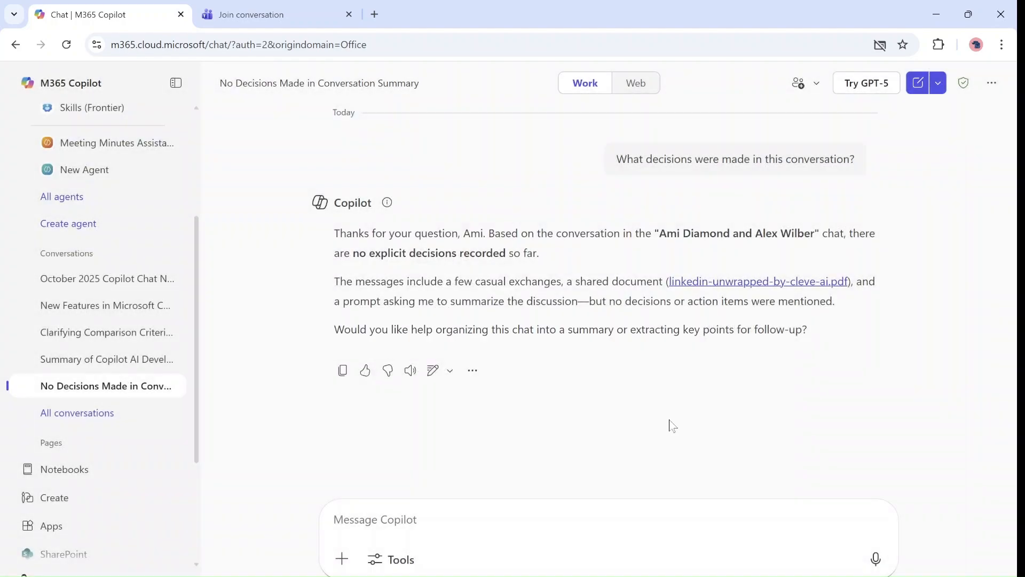